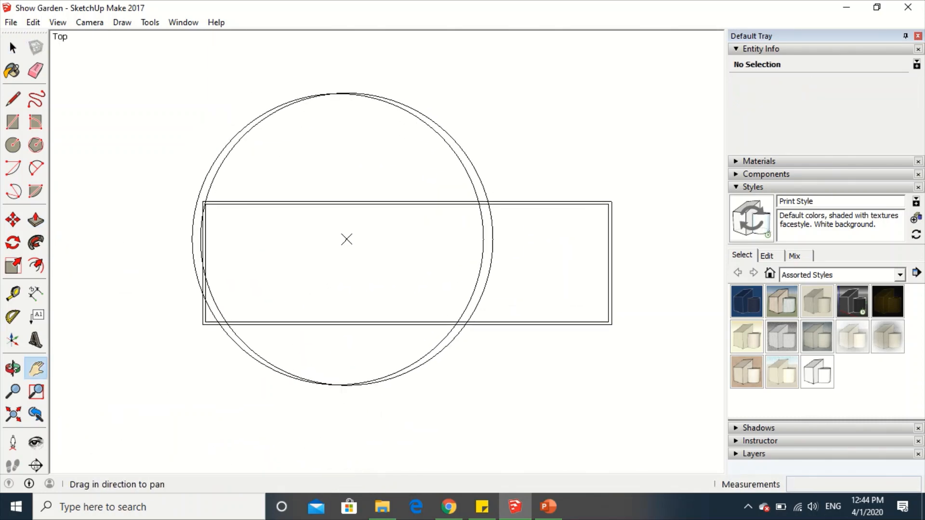
Draw dividing edges inside the rectangular stand where the circle crosses it
left_click(11, 46)
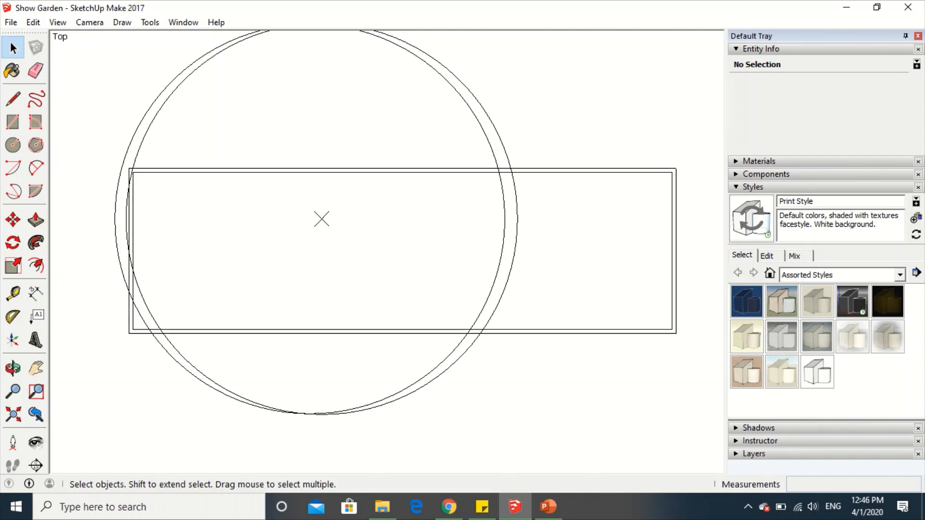
left_click(11, 99)
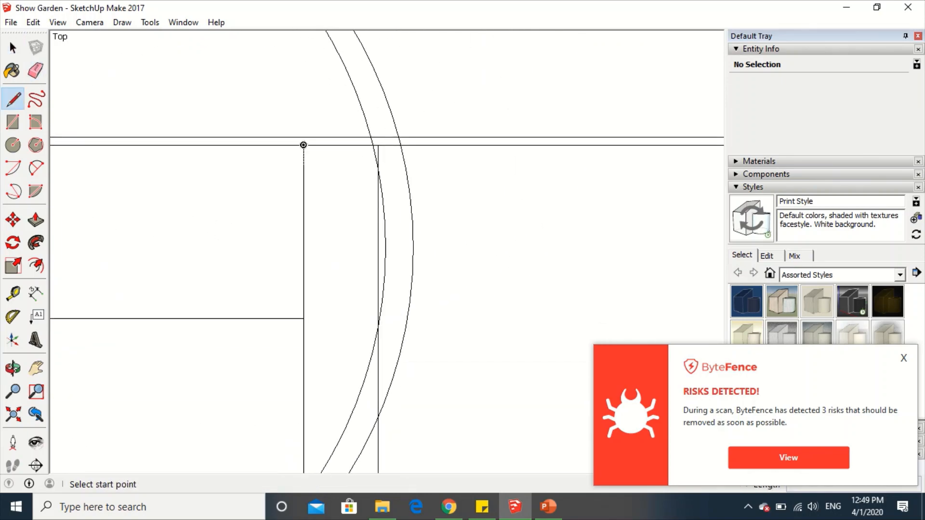
Browse Google Images results for 'Rill water feature' in Chrome
left_click(447, 507)
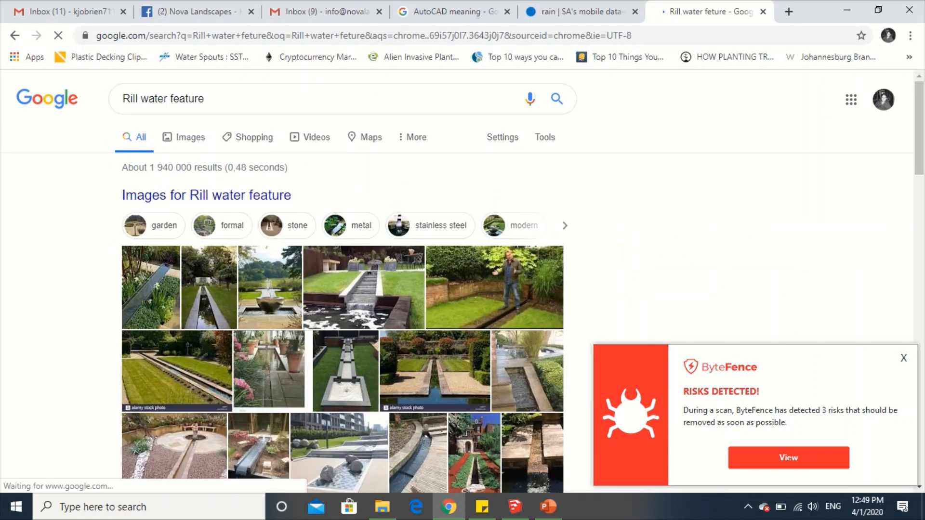
scroll("down", 3)
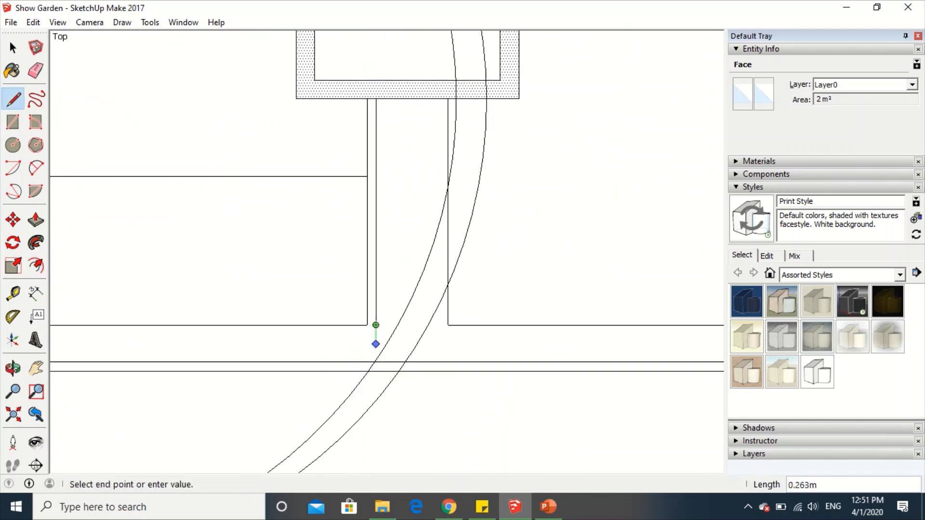
Check the raised wall block above the channel and start importing a model
scroll("down", 3)
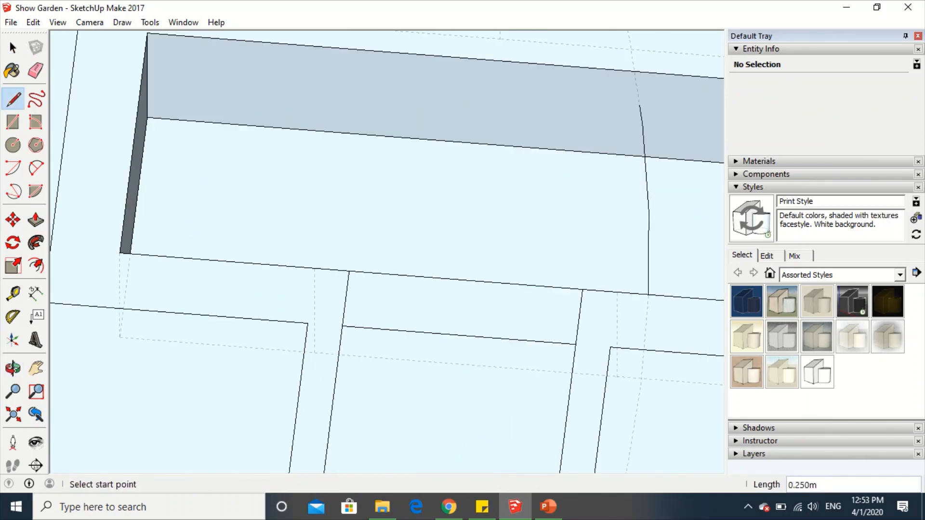
left_click(34, 219)
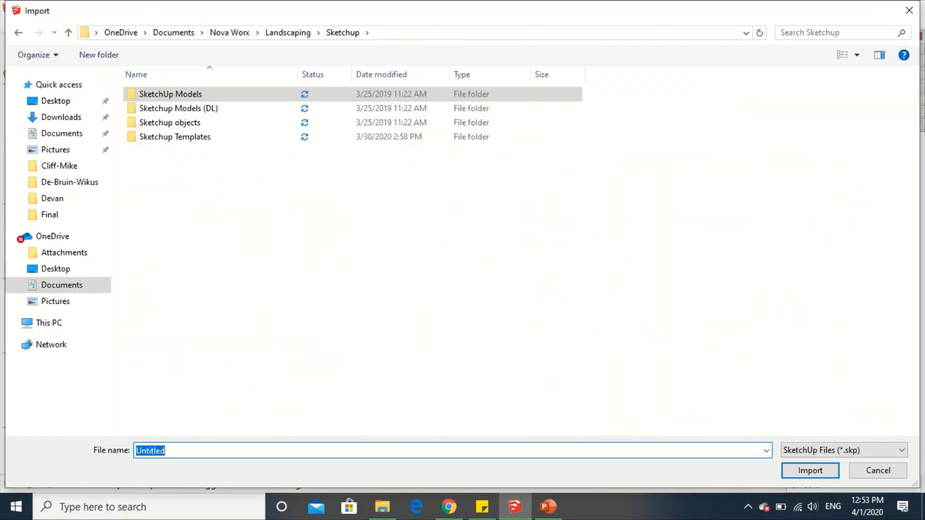
Import the WF Fountain_Free-standing_5_x20__HighPolygon model after searching 'wf'
type("wf")
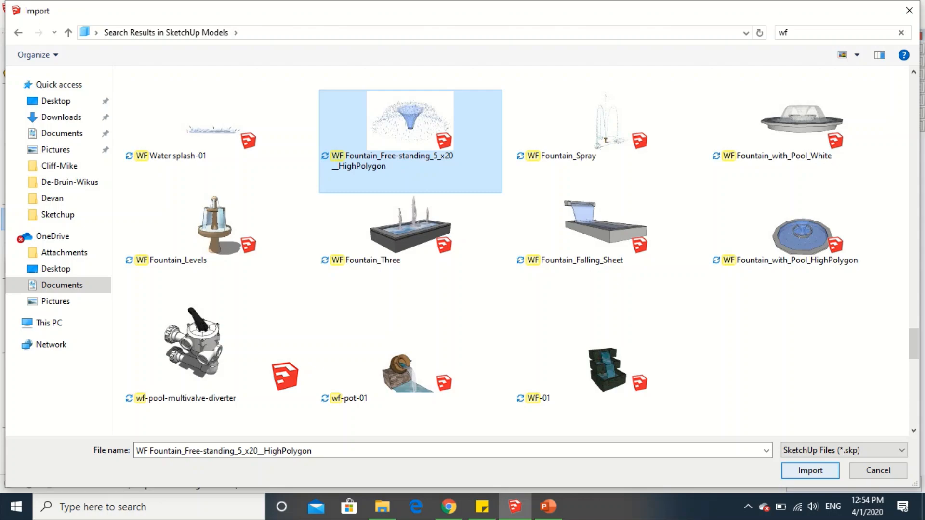
left_click(809, 470)
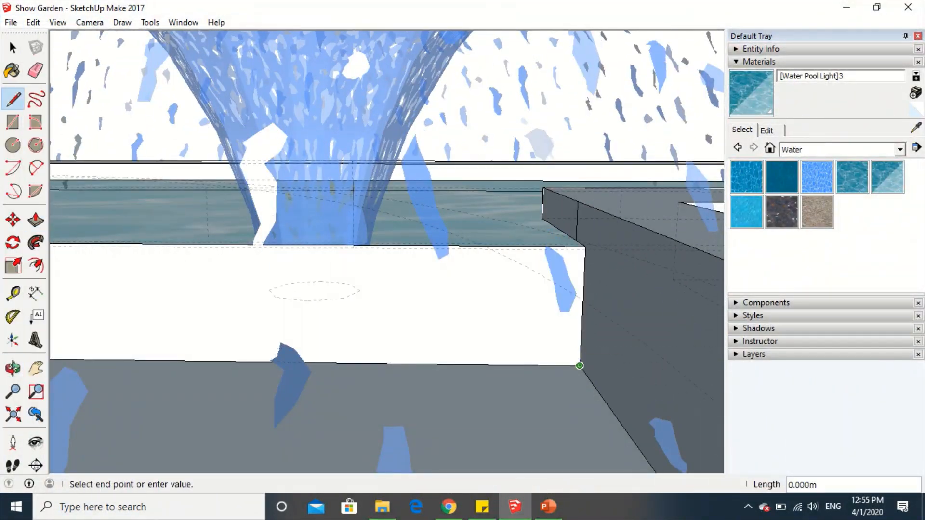
Draw an edge from the base wall corner beside the placed fountain
left_click(12, 367)
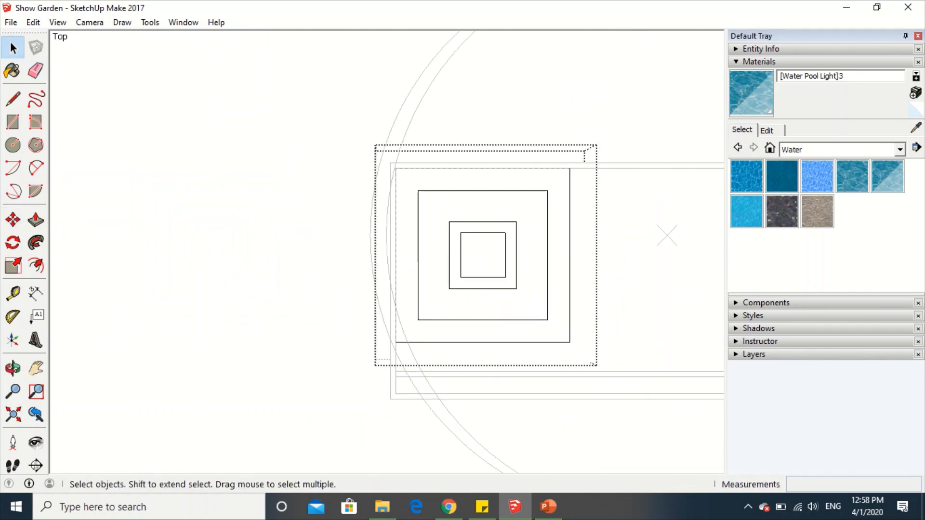
Redraw the square feature's walls into two opposing L-shaped outlines
left_click(14, 98)
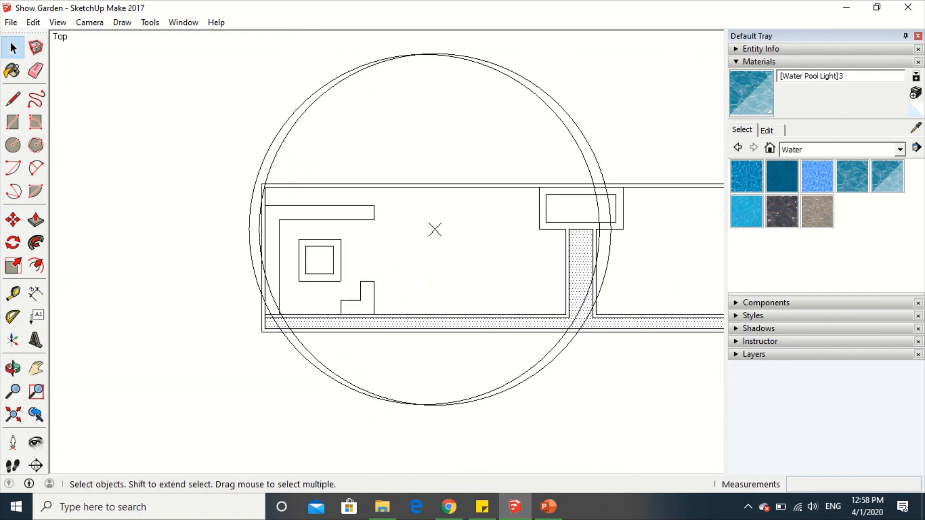
left_click(11, 98)
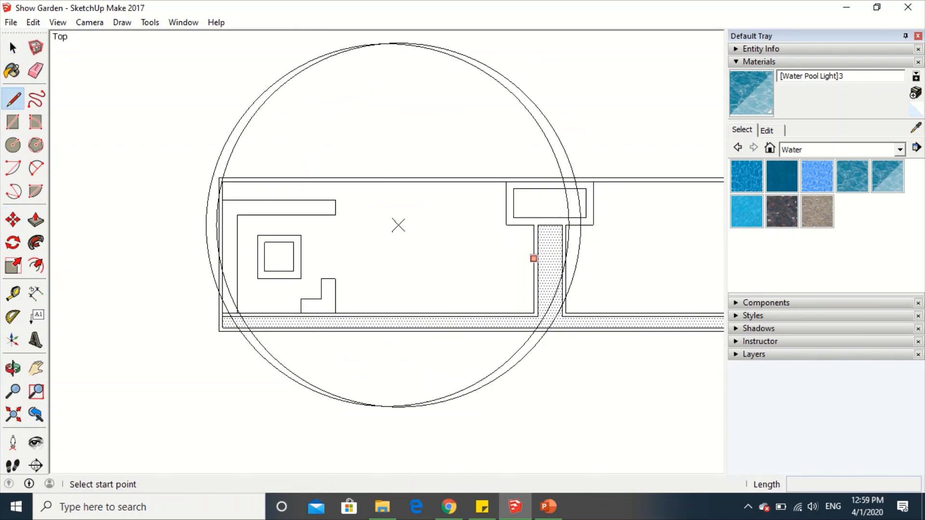
left_click(279, 299)
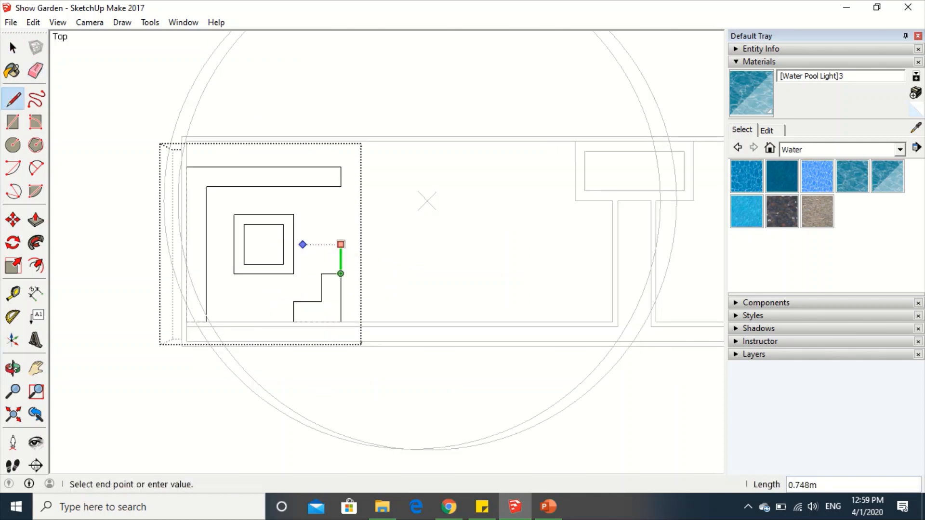
left_click(11, 59)
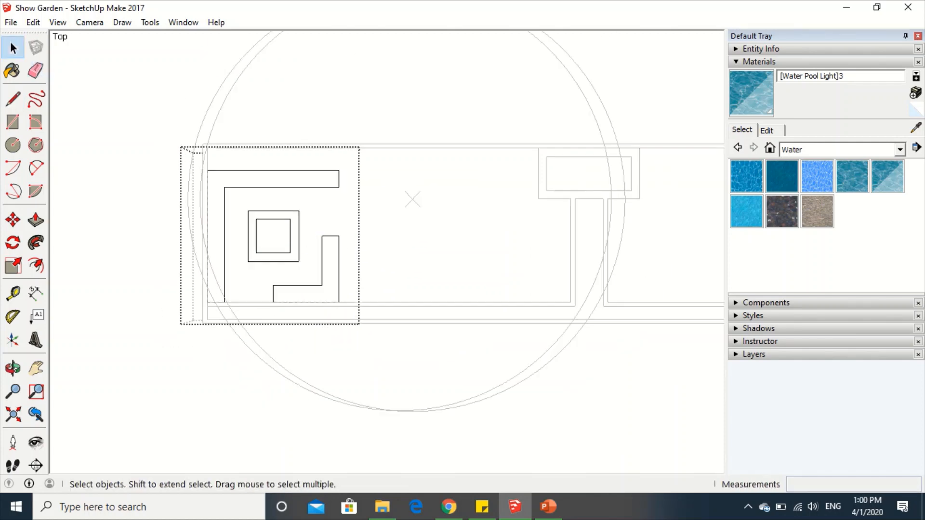
left_click(11, 99)
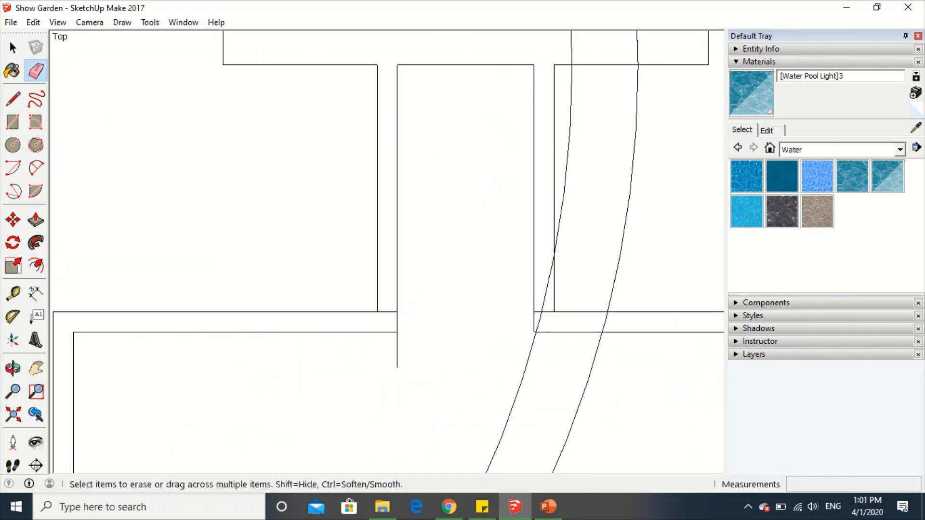
Erase a stray channel edge and draw the 0.6 m square stepping slabs in a row
left_click(12, 46)
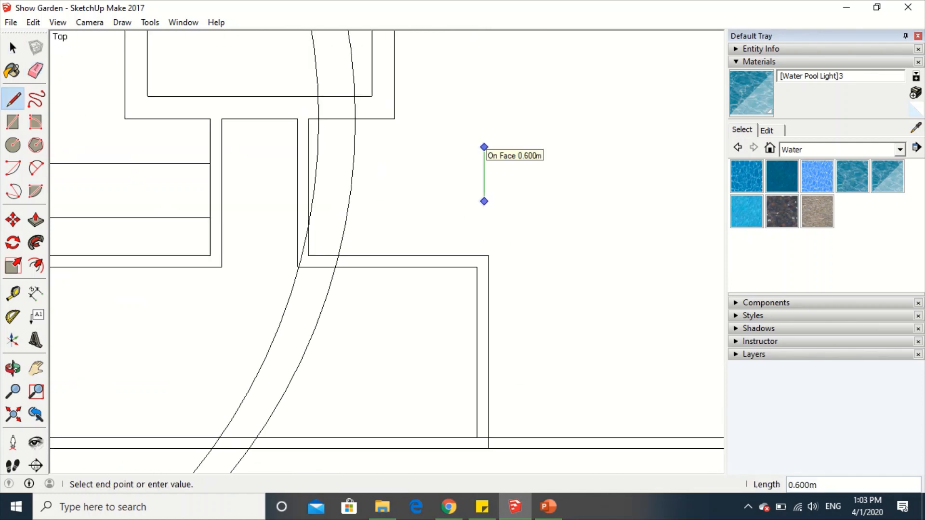
left_click(12, 46)
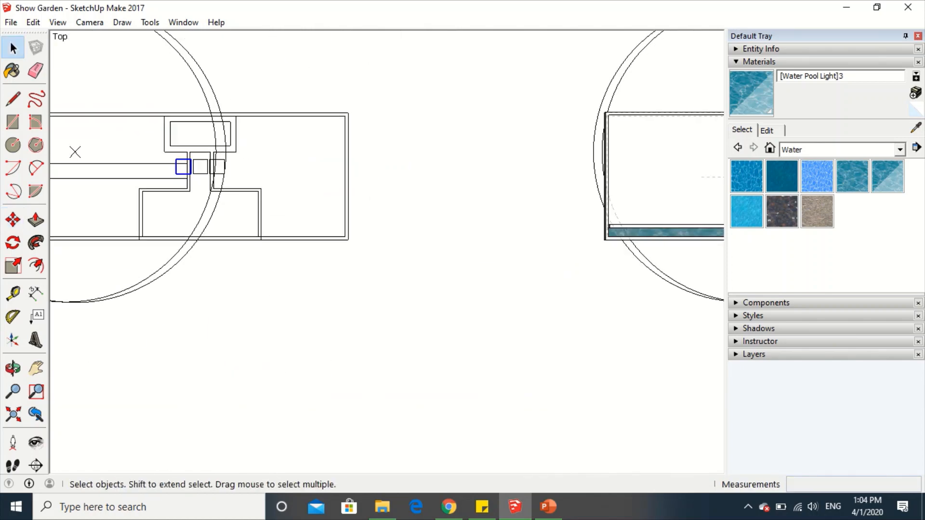
left_click(37, 70)
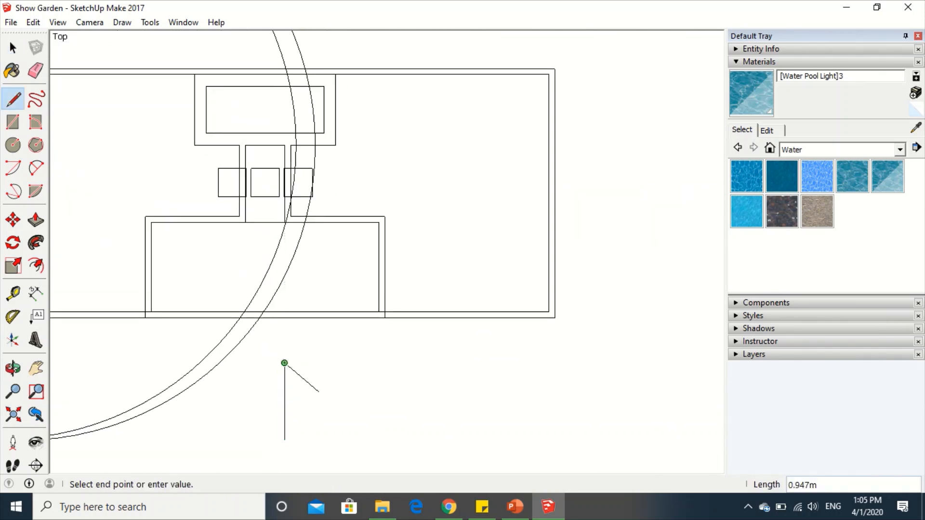
Draw a north arrow below the stand and add the table with chairs
left_click(12, 46)
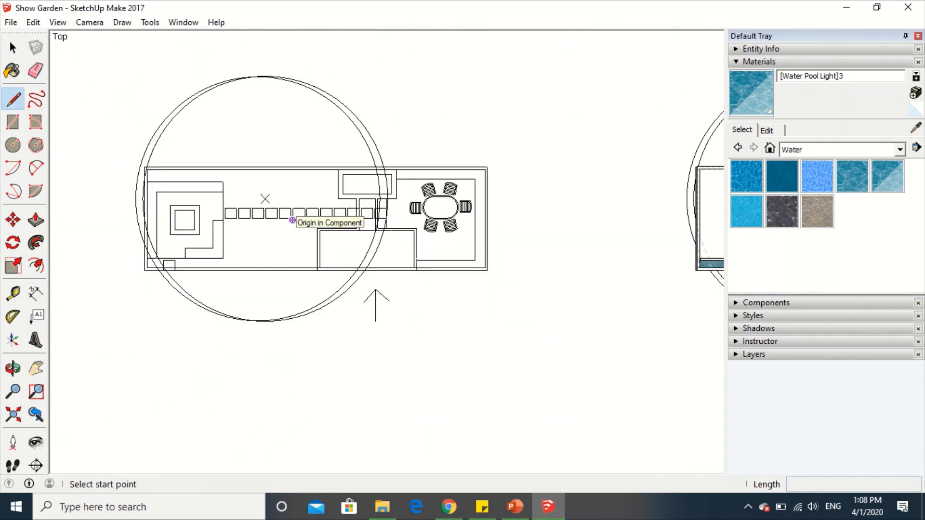
left_click(35, 70)
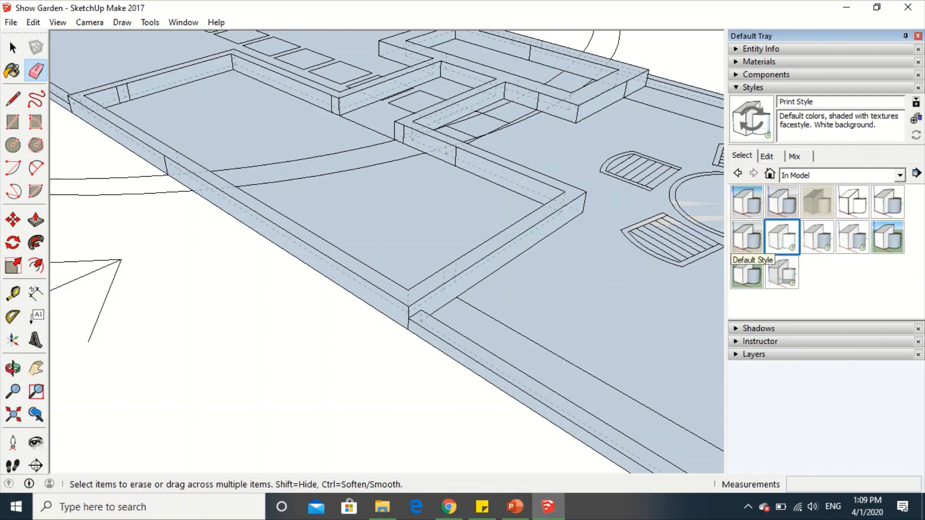
Apply the 3D Printing Style and raise the wall face by 0.05 m
left_click(746, 201)
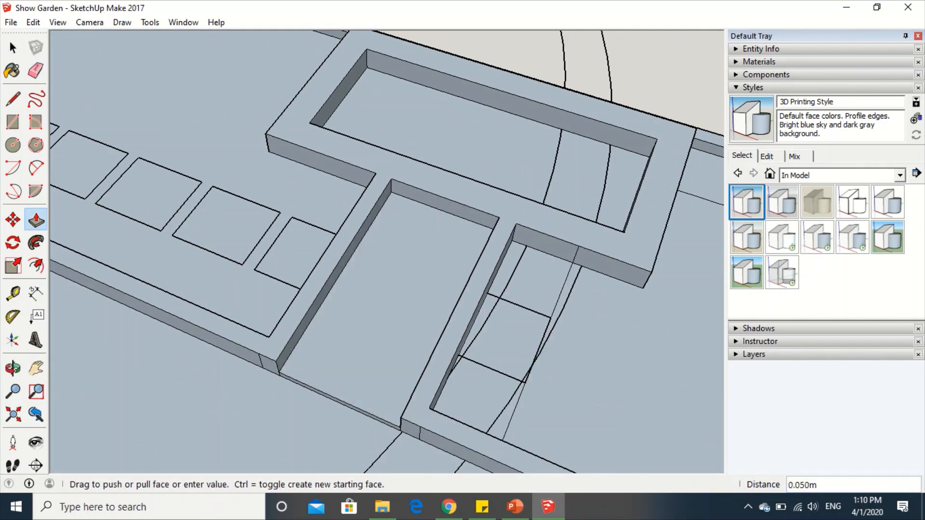
left_click(35, 70)
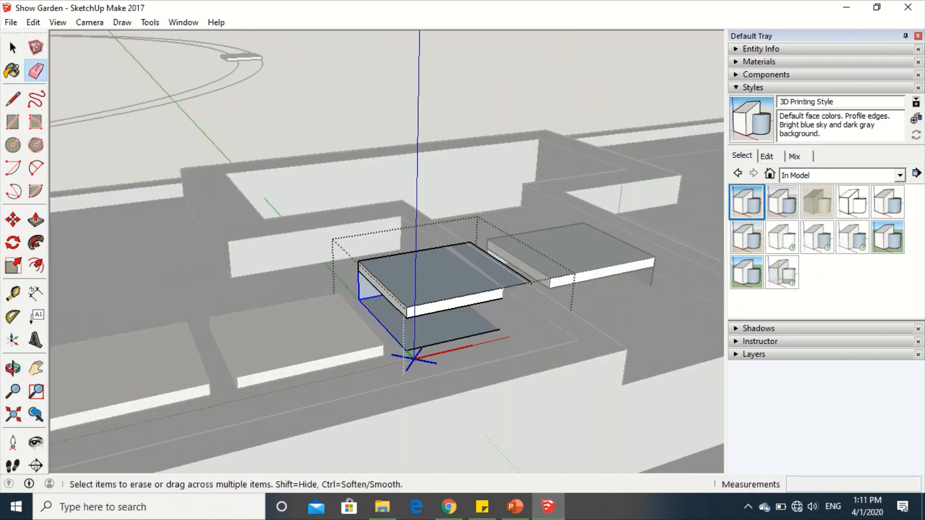
Draw support edges under each slab and hide the slabs' top guide edges
left_click(12, 47)
type(".1")
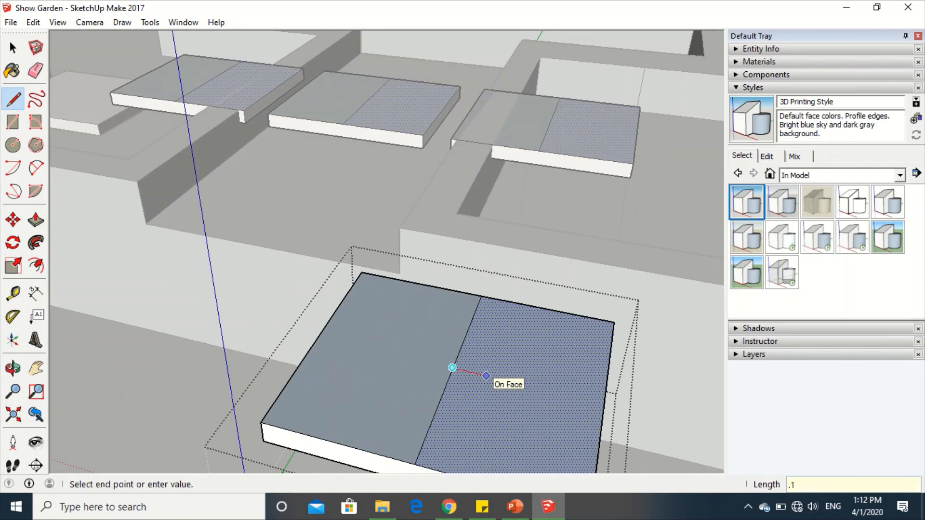
left_click(36, 220)
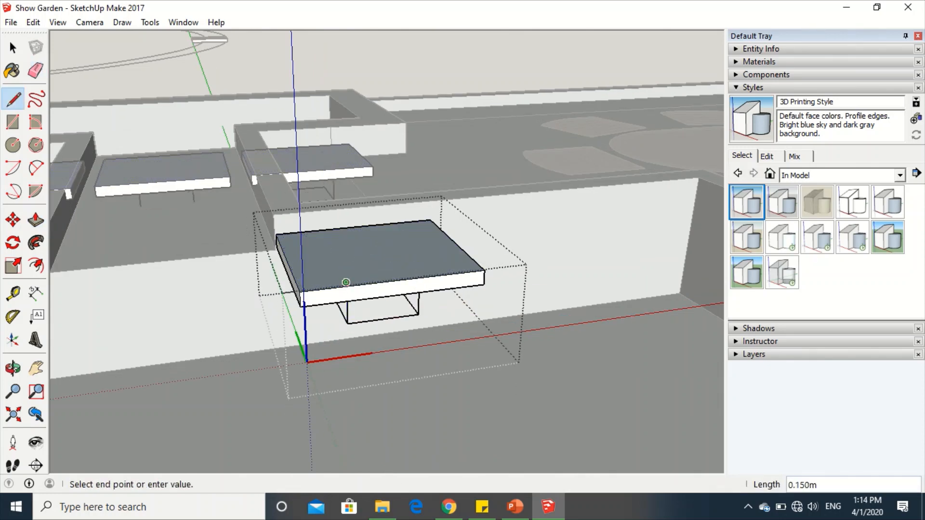
right_click(397, 281)
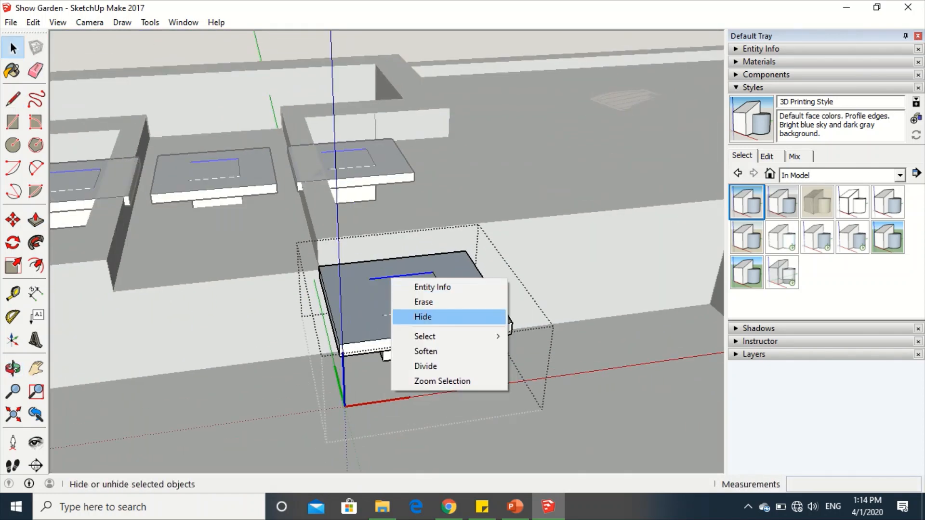
left_click(423, 317)
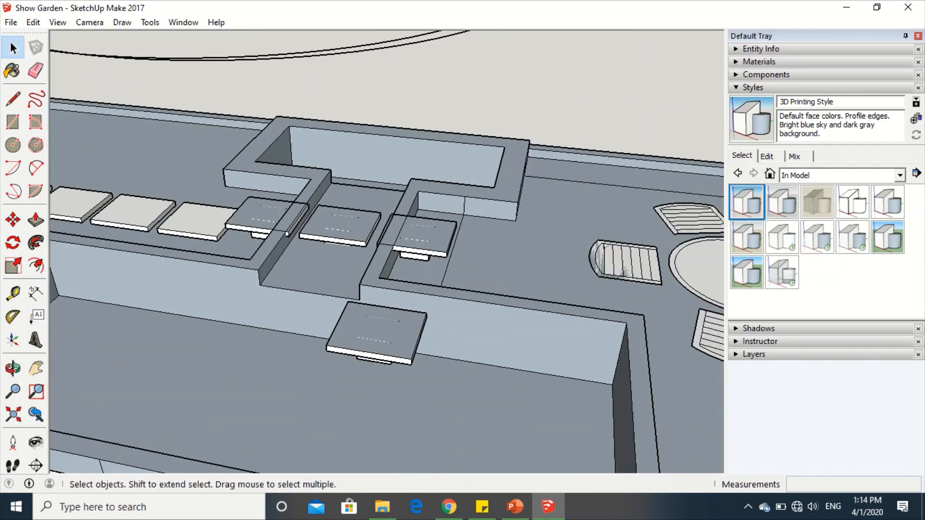